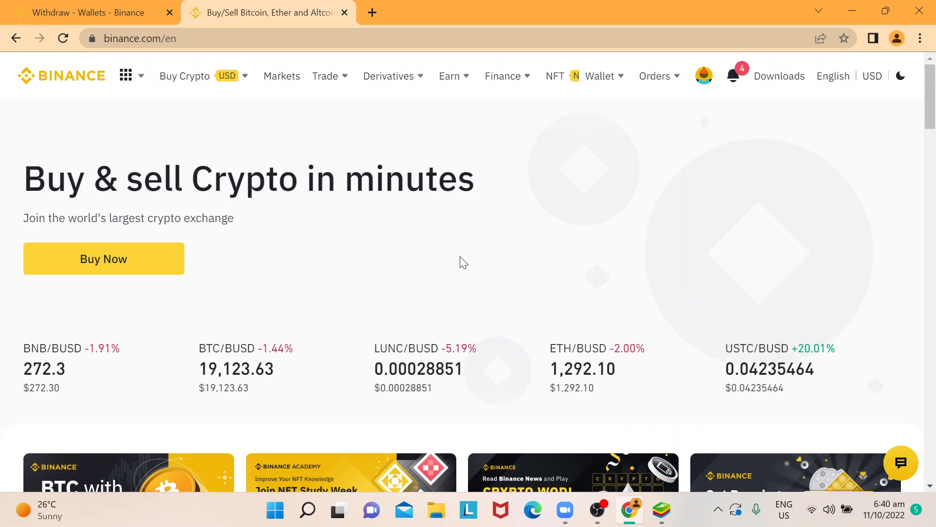
pyautogui.moveTo(761, 146)
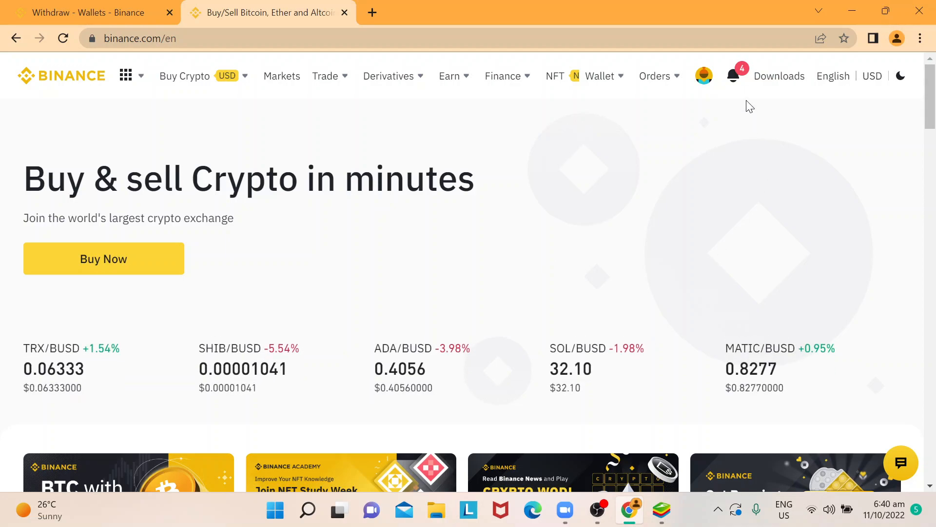
# View the Withdrawal Successful notification for 0.0008 BTC from the notification bell list.
pyautogui.click(734, 76)
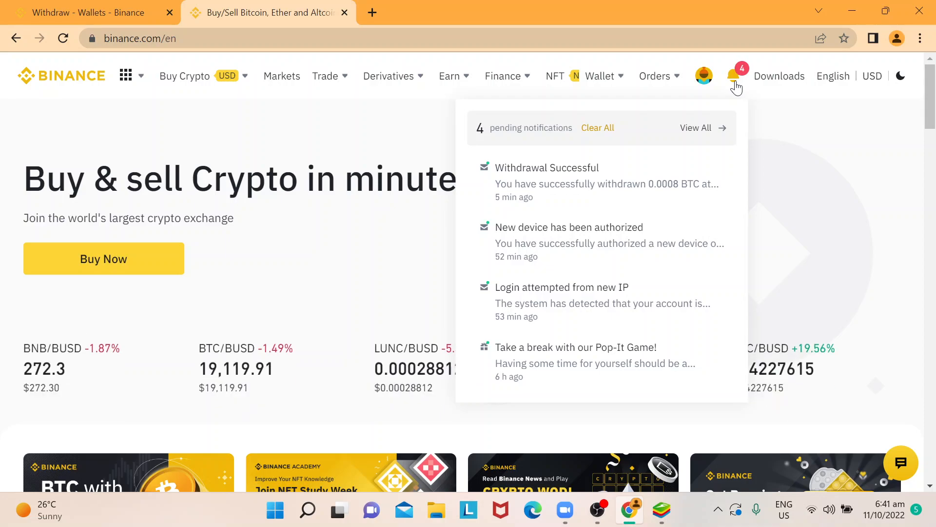
pyautogui.moveTo(658, 185)
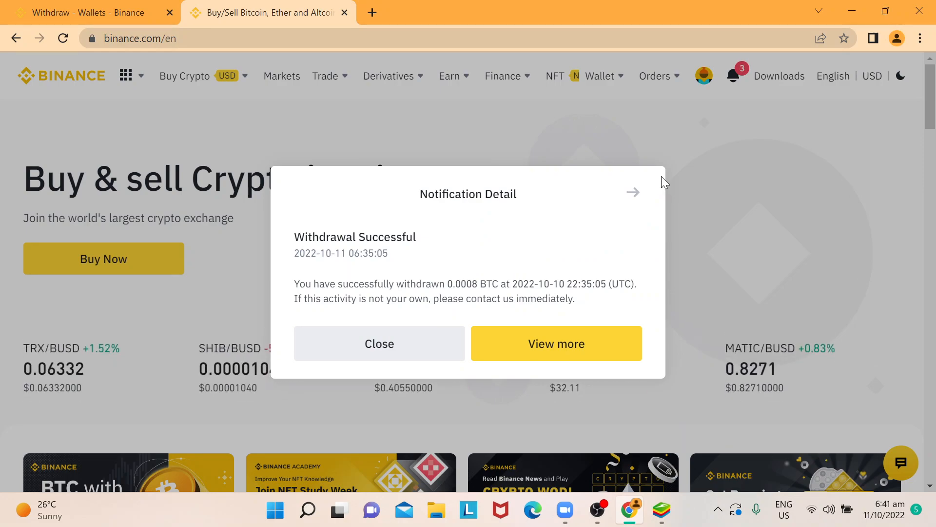
pyautogui.moveTo(554, 256)
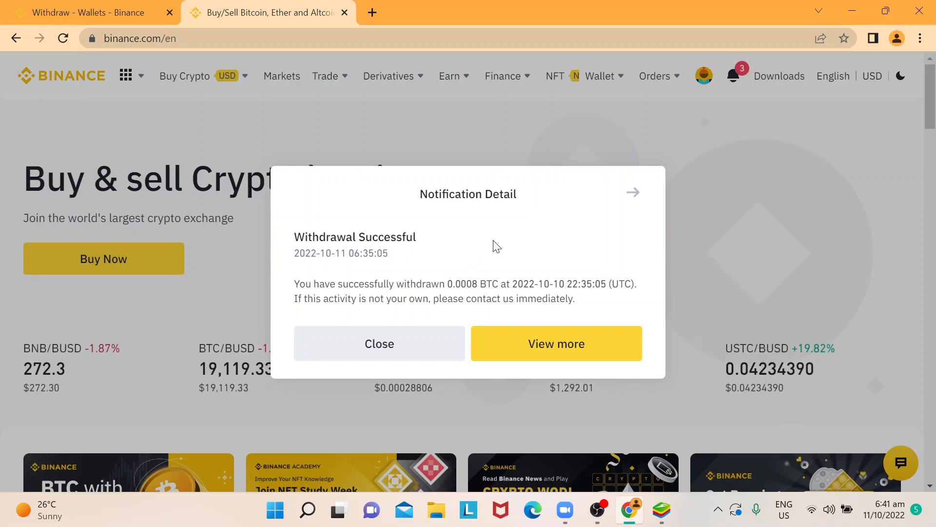
pyautogui.click(556, 343)
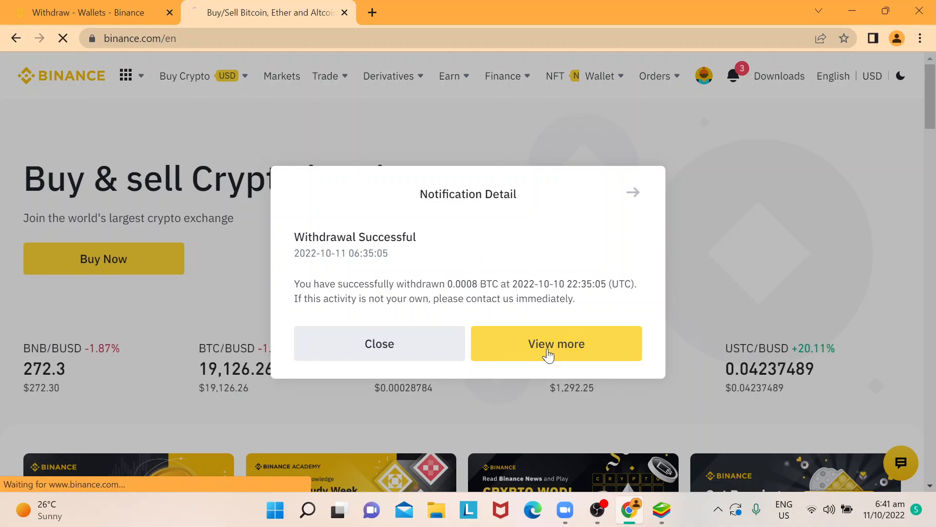
# Go to Transaction History via View more, filtered to crypto withdrawals for the past 30 days.
pyautogui.click(556, 343)
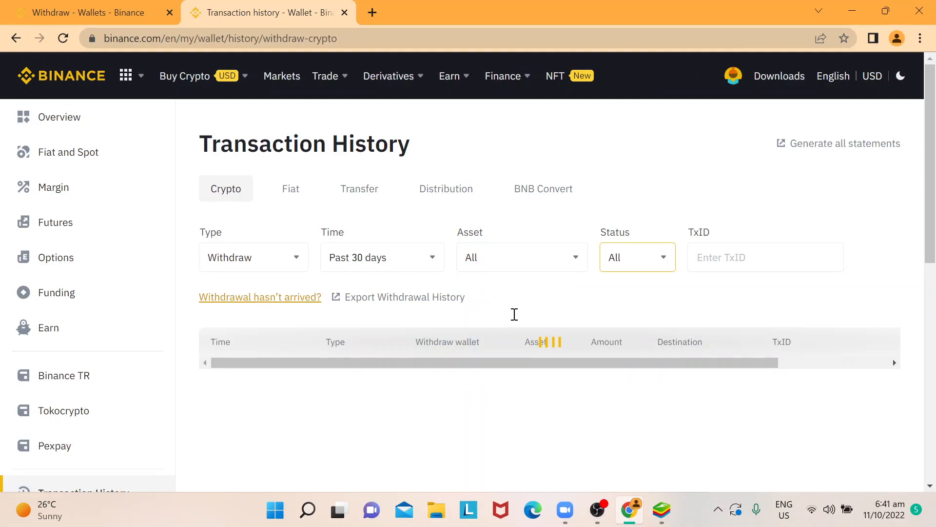
pyautogui.moveTo(519, 406)
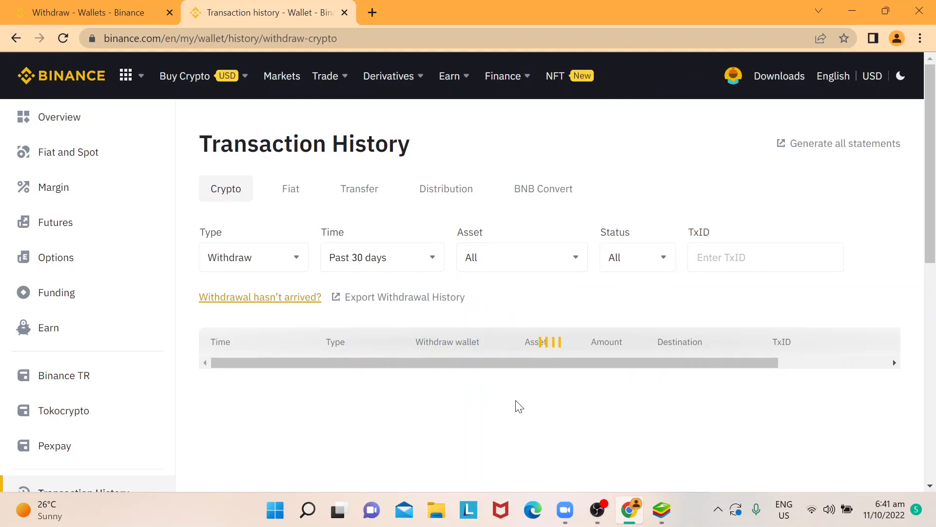
pyautogui.moveTo(577, 414)
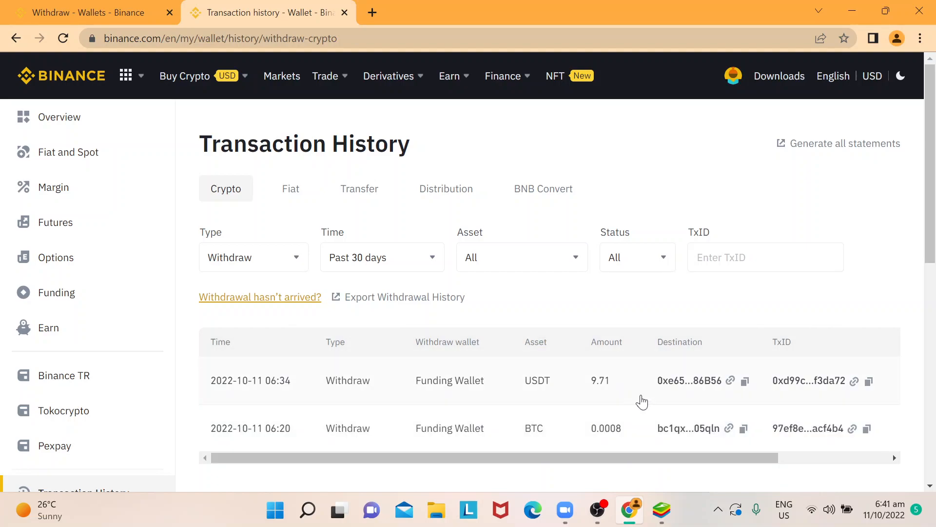
pyautogui.moveTo(328, 416)
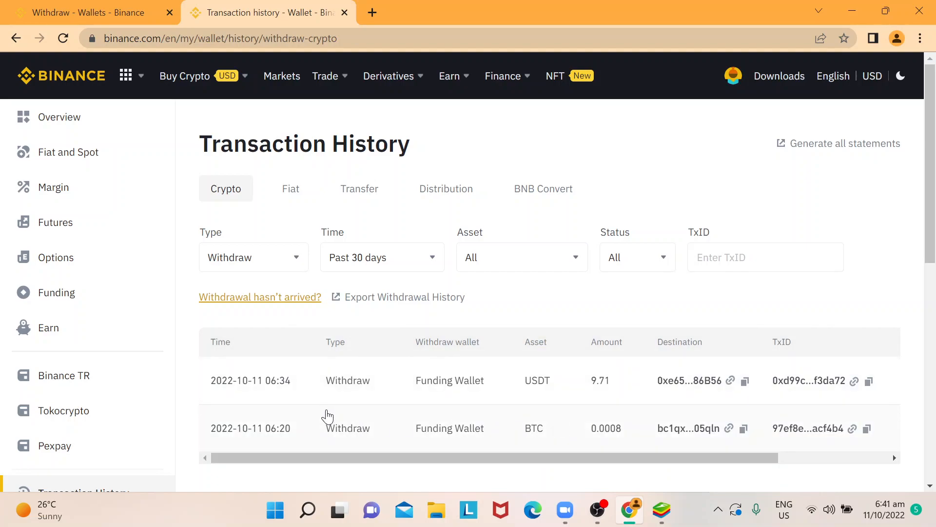
pyautogui.moveTo(549, 435)
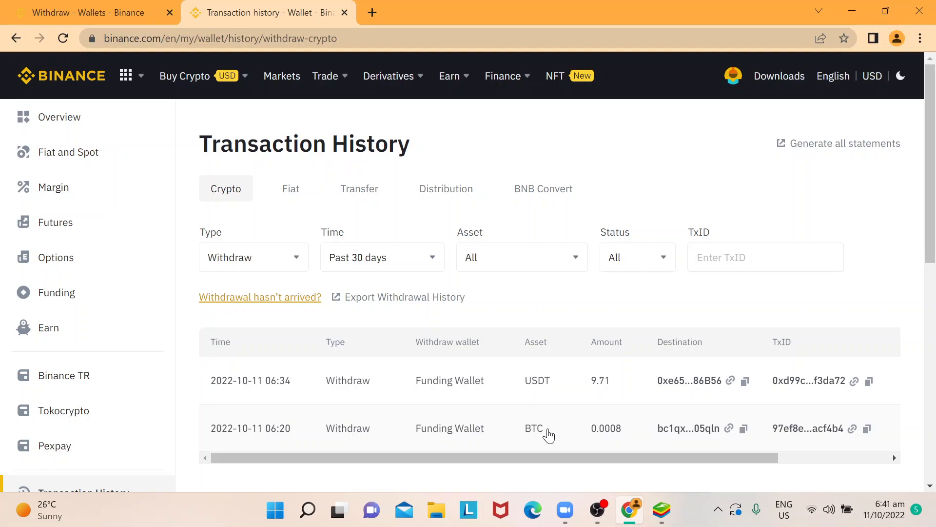
pyautogui.moveTo(614, 403)
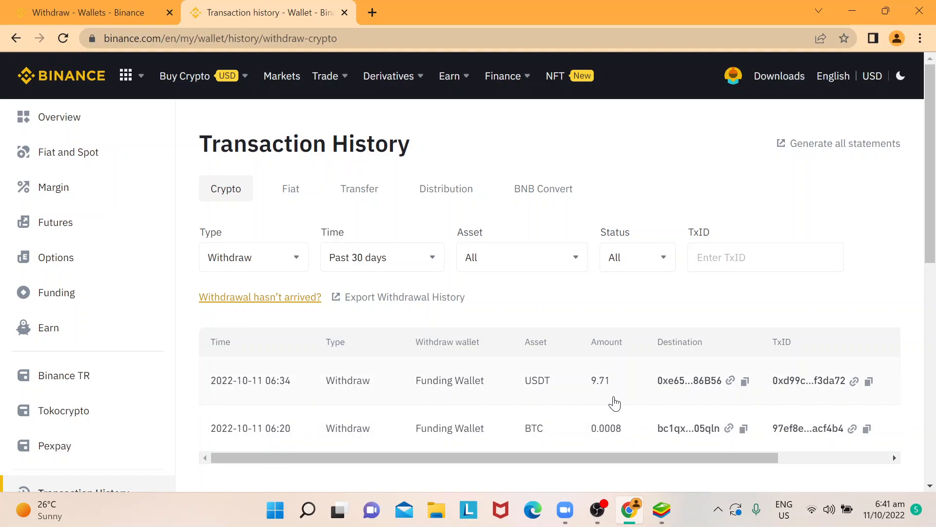
pyautogui.moveTo(497, 212)
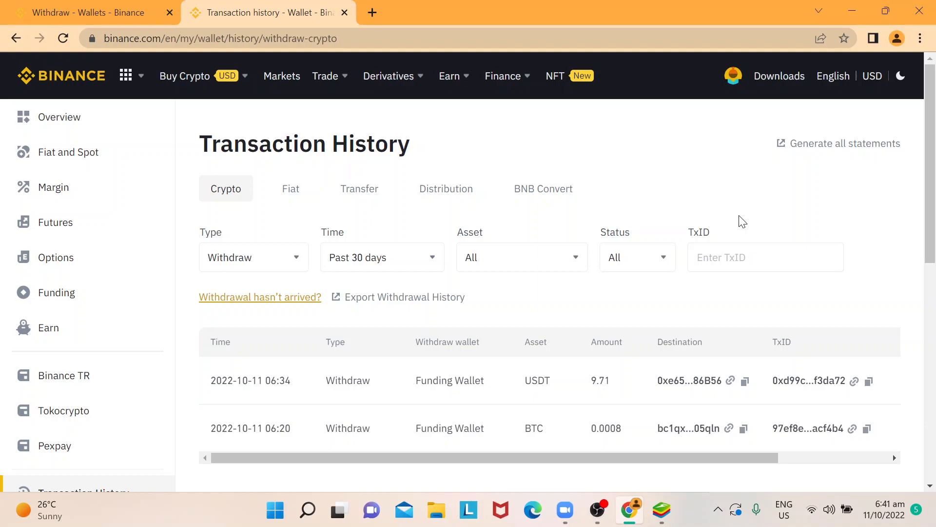
pyautogui.moveTo(289, 305)
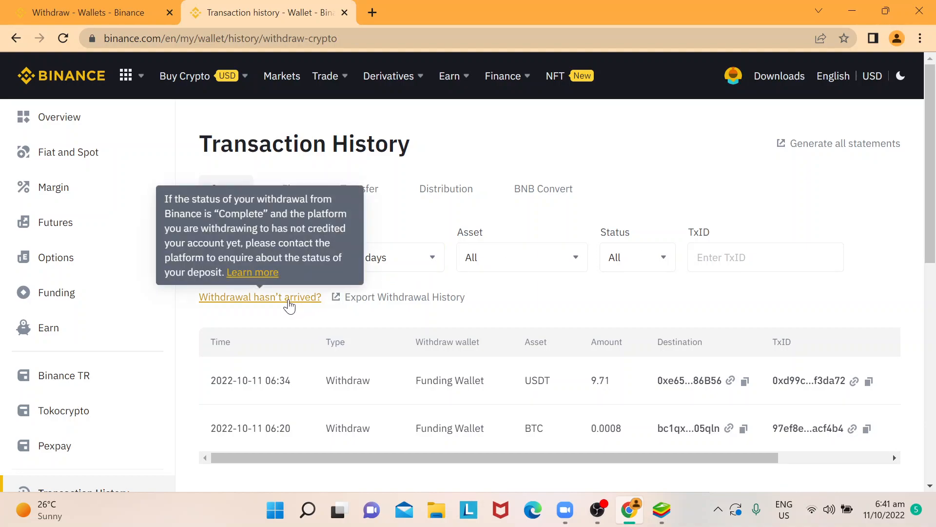
pyautogui.moveTo(555, 256)
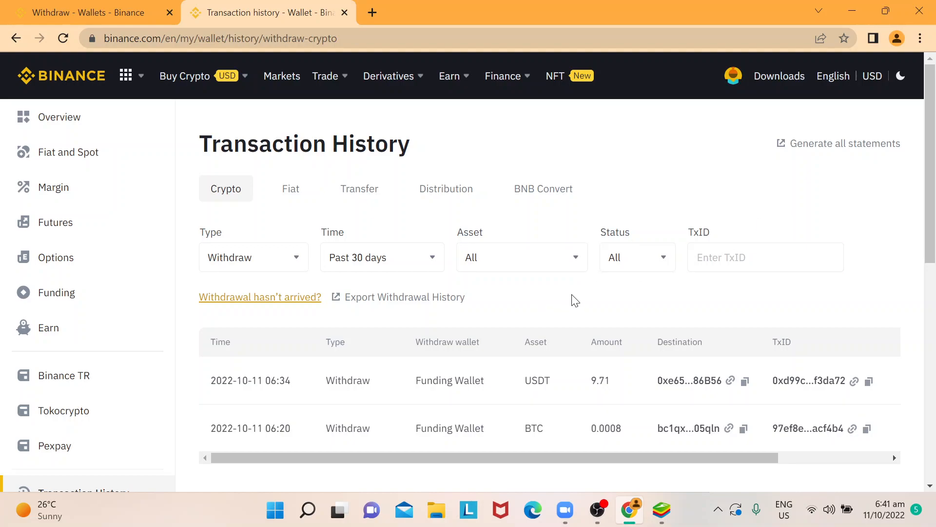
pyautogui.scroll(-3)
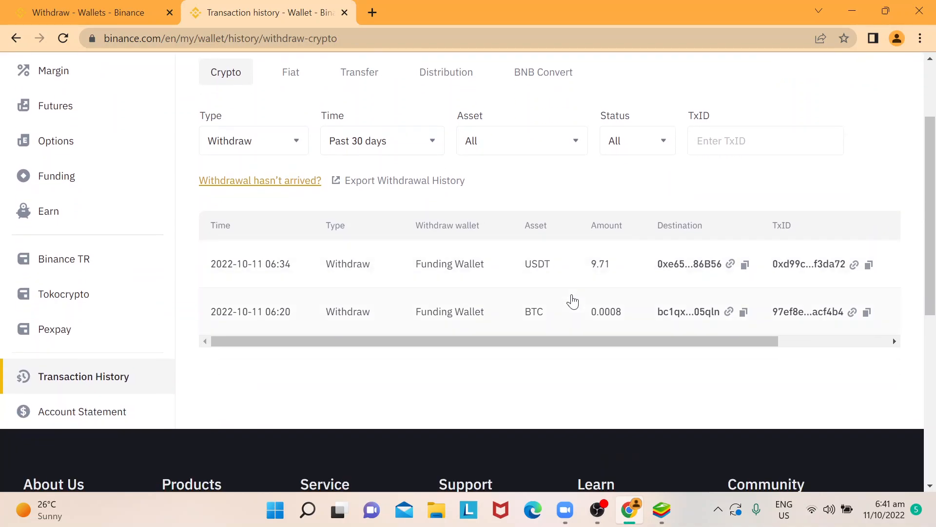
pyautogui.scroll(-3)
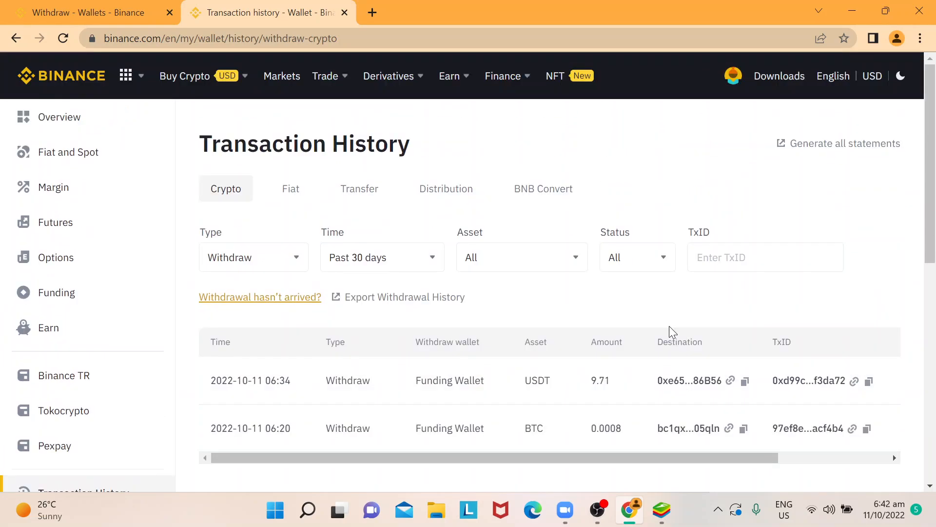
pyautogui.moveTo(742, 168)
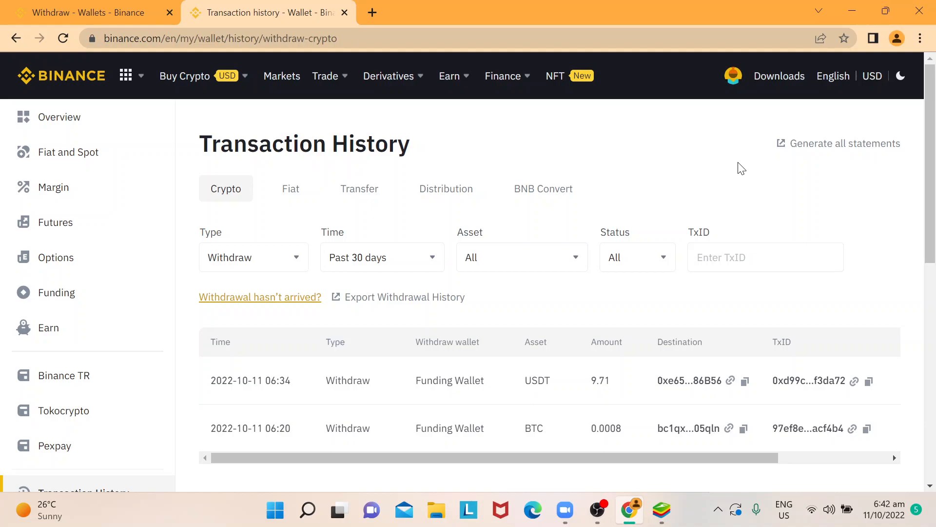
pyautogui.moveTo(661, 141)
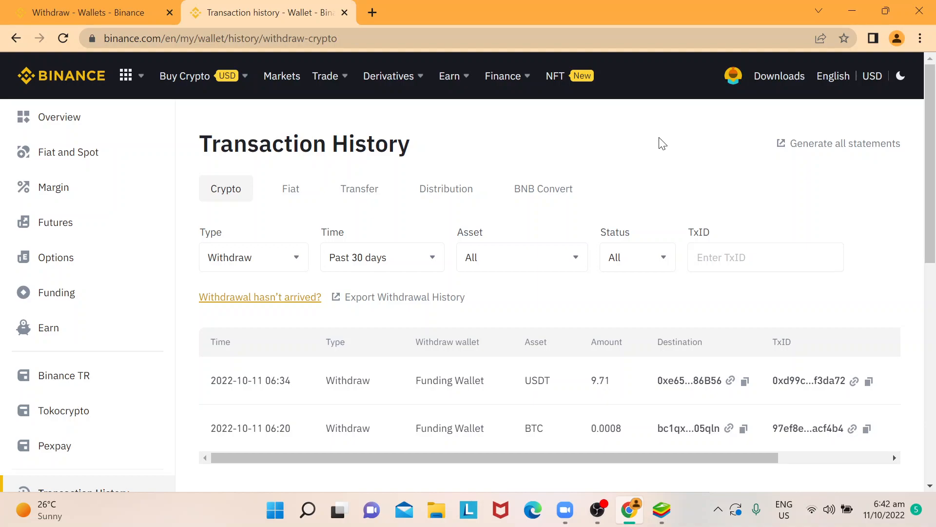